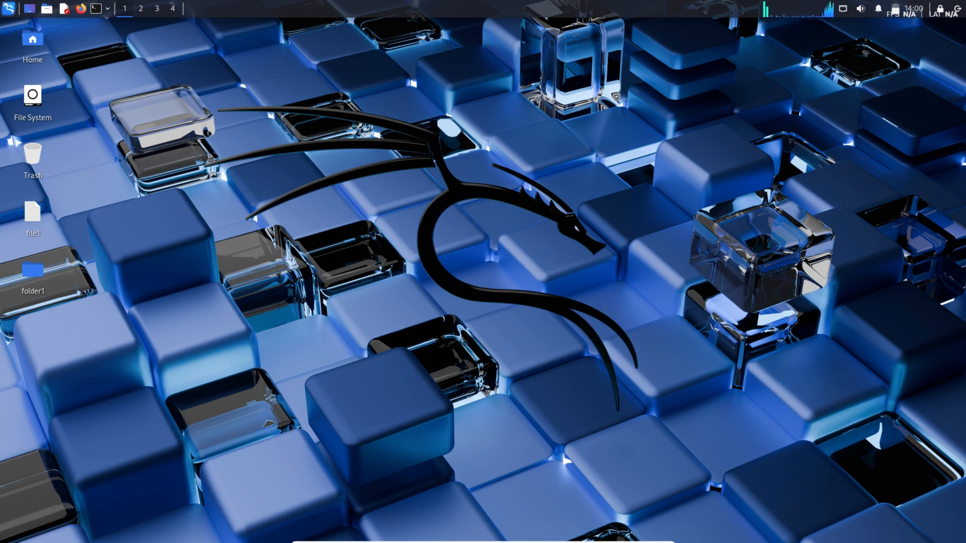
# Launch Firefox and search the web for 'zphisher'.
pyautogui.click(80, 8)
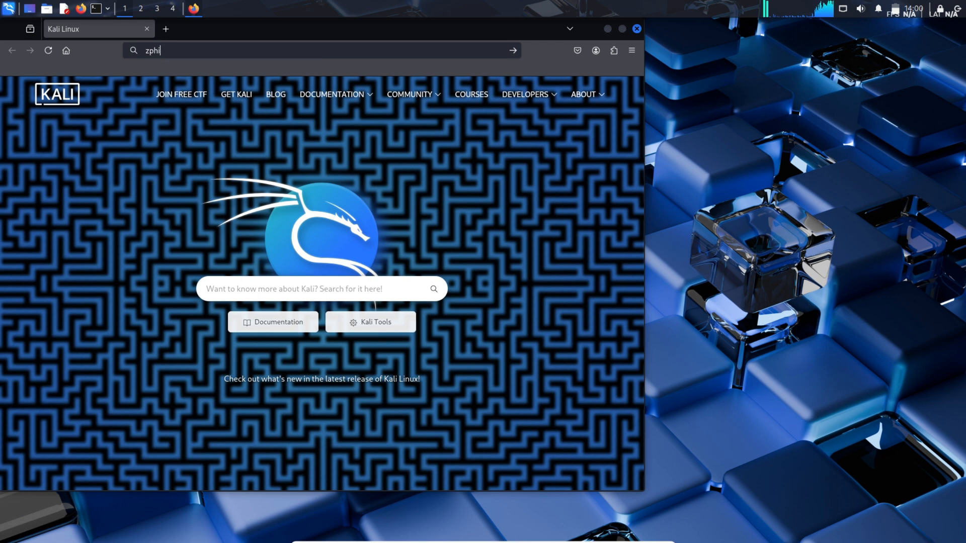
pyautogui.press('Return')
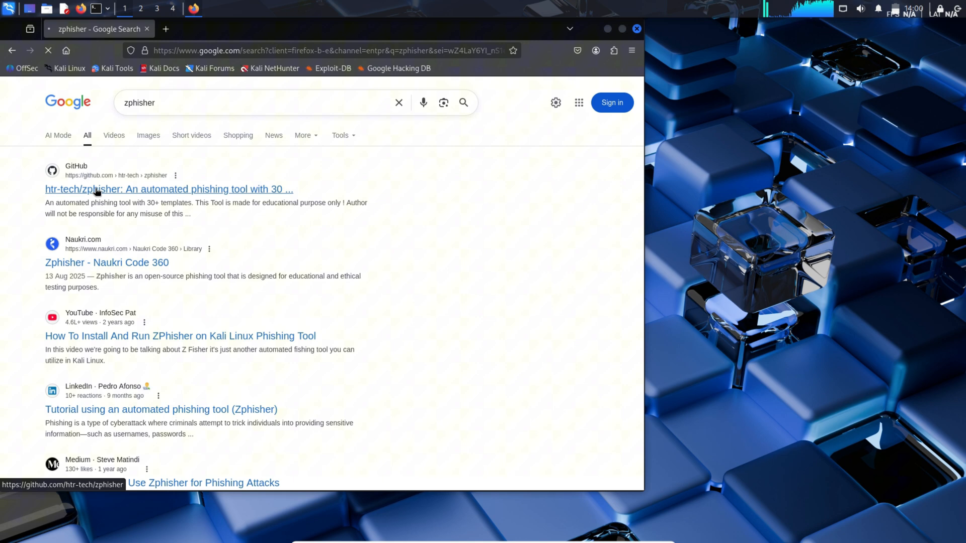
# Download the htr-tech/zphisher GitHub repository as zphisher-master.zip.
pyautogui.click(168, 190)
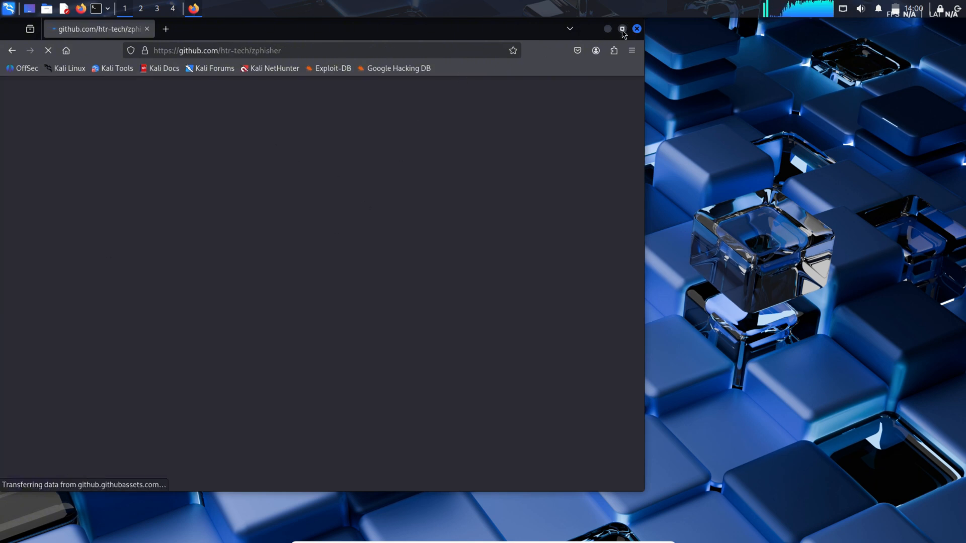
pyautogui.click(622, 29)
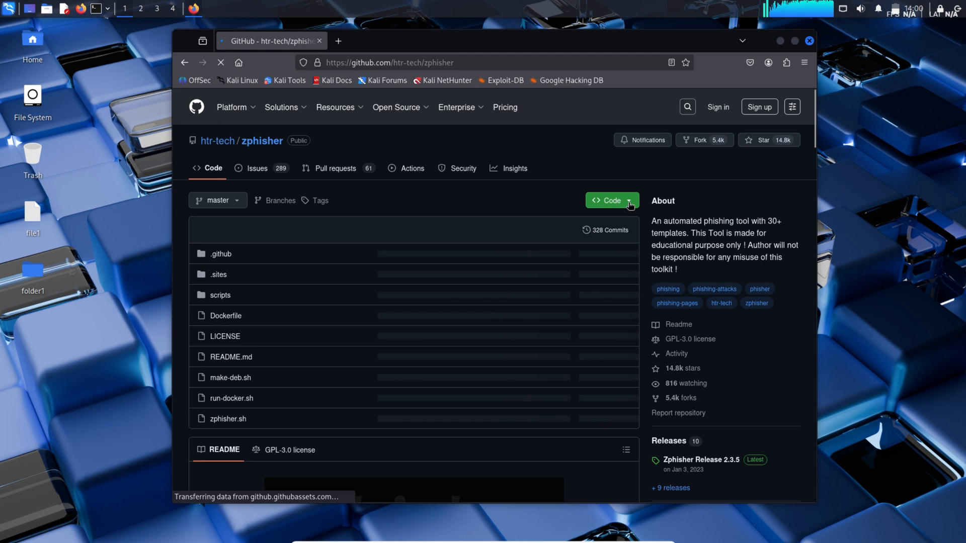
pyautogui.click(607, 200)
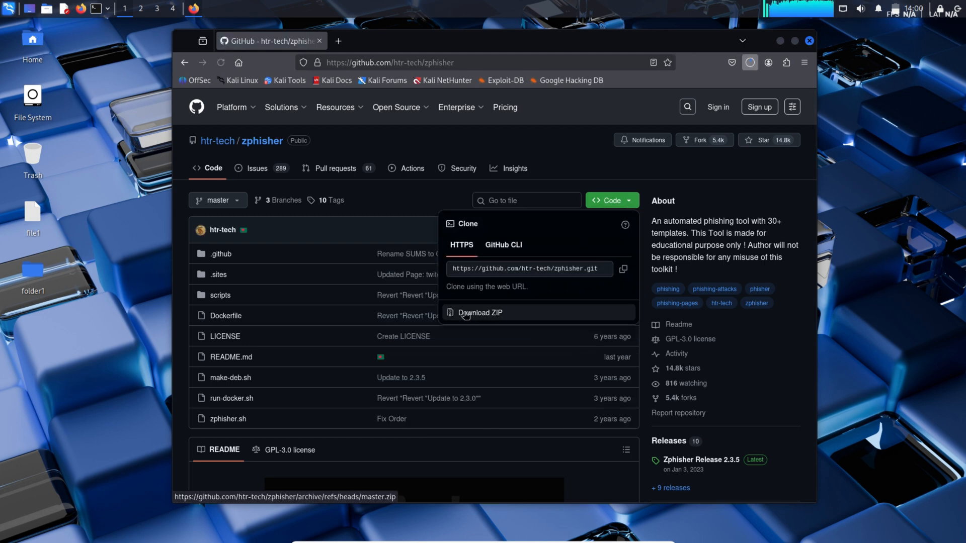
pyautogui.click(480, 313)
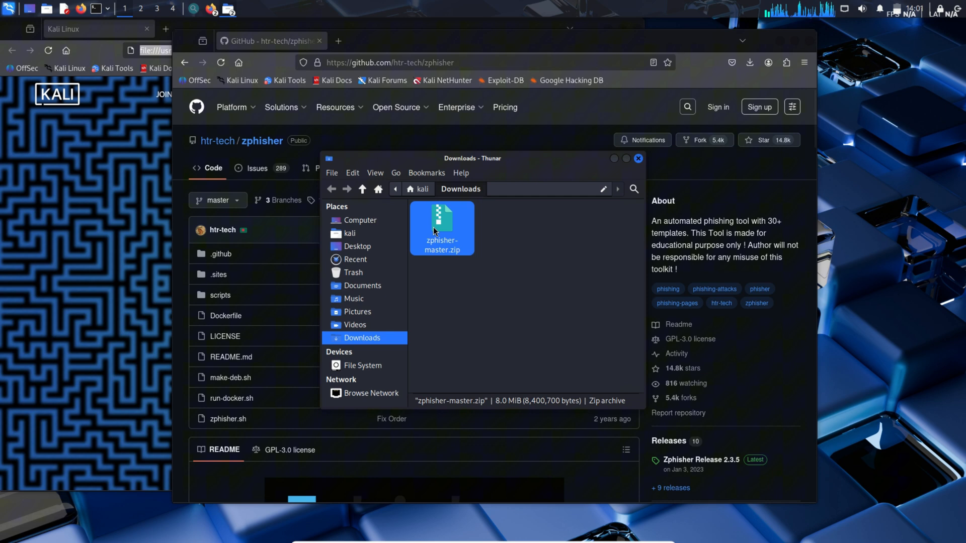
# Extract zphisher-master.zip and place the zphisher-master folder on the Desktop.
pyautogui.rightClick(441, 228)
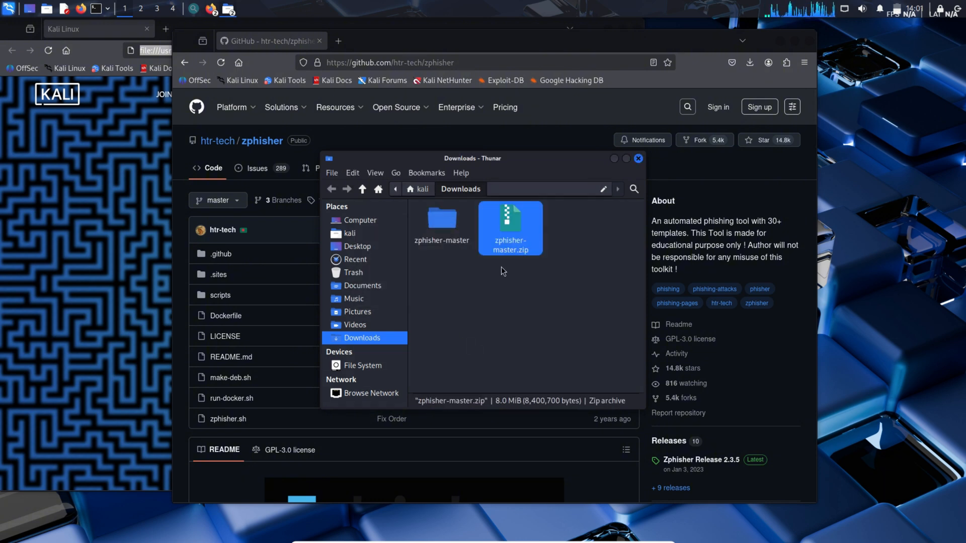
pyautogui.doubleClick(442, 225)
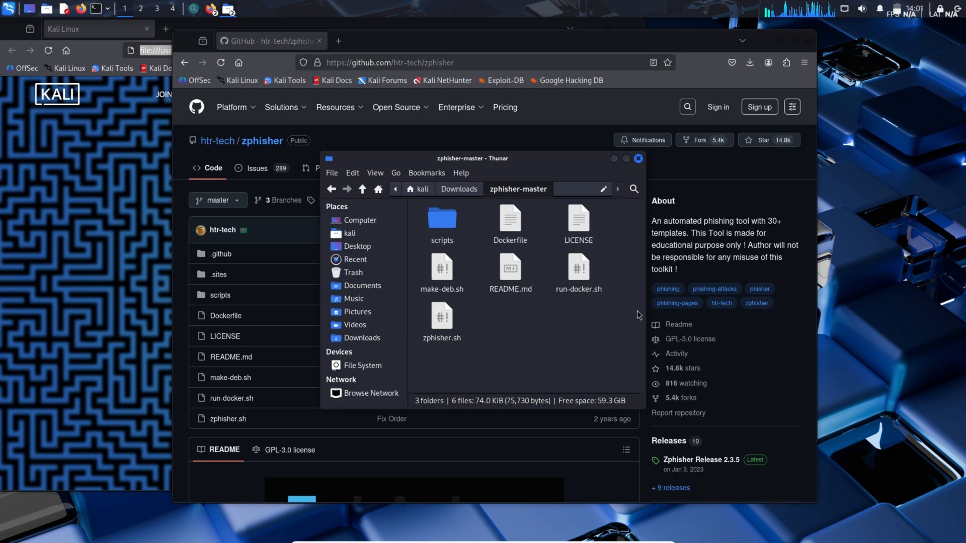
pyautogui.moveTo(562, 150)
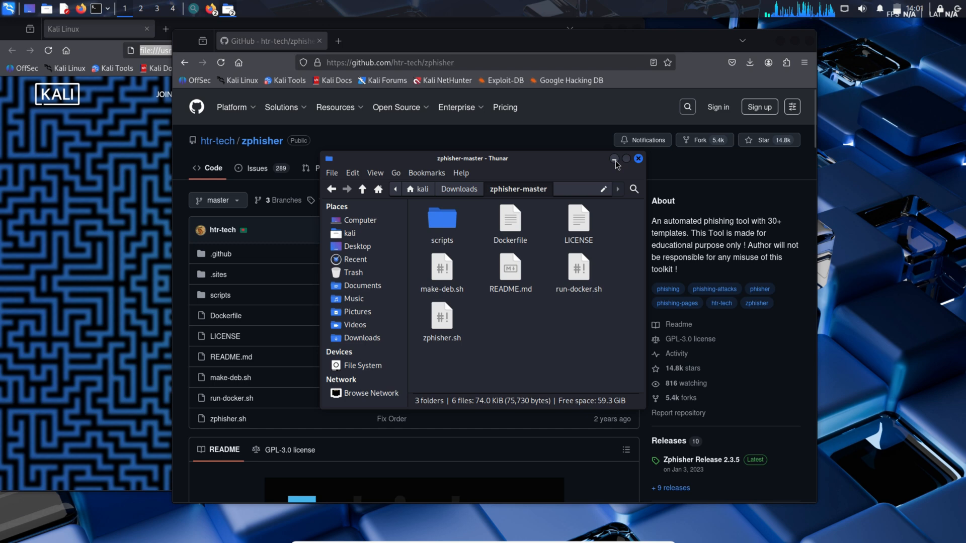
pyautogui.click(614, 159)
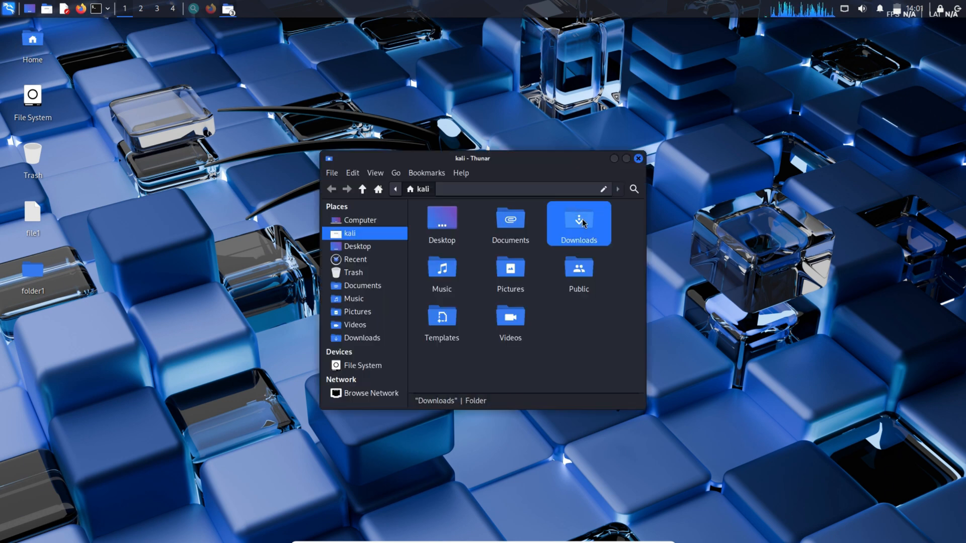
pyautogui.doubleClick(577, 223)
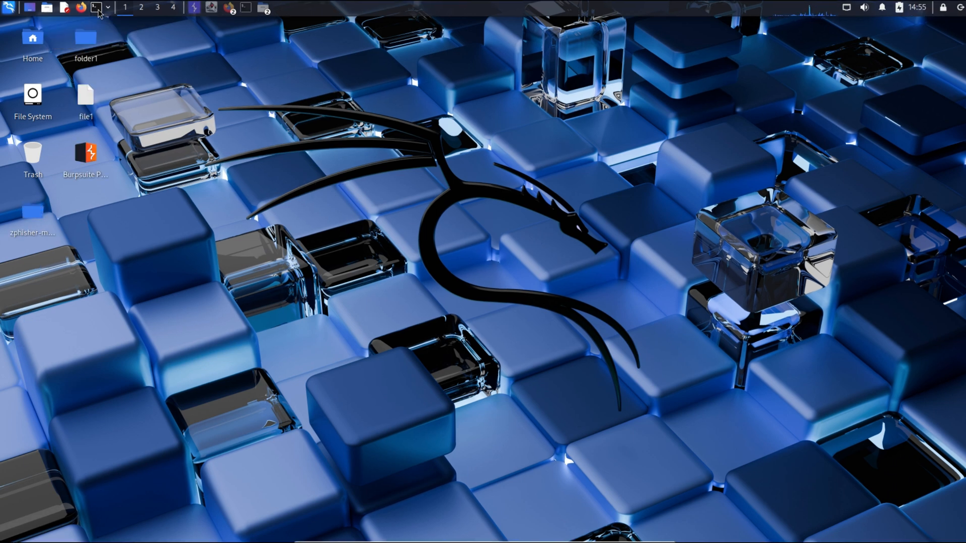
# In a new terminal, cd into Desktop, then into zphisher-master via Tab completion.
pyautogui.click(96, 7)
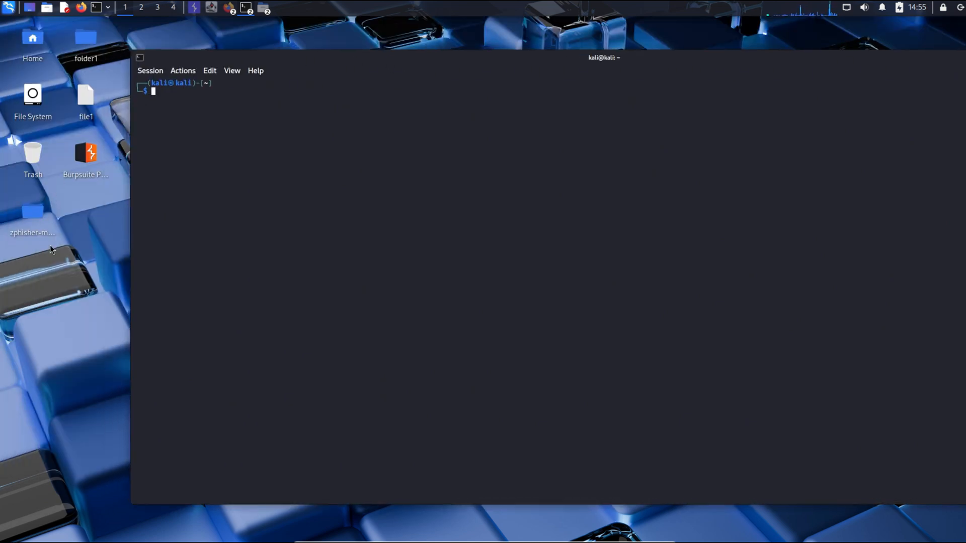
pyautogui.moveTo(160, 91)
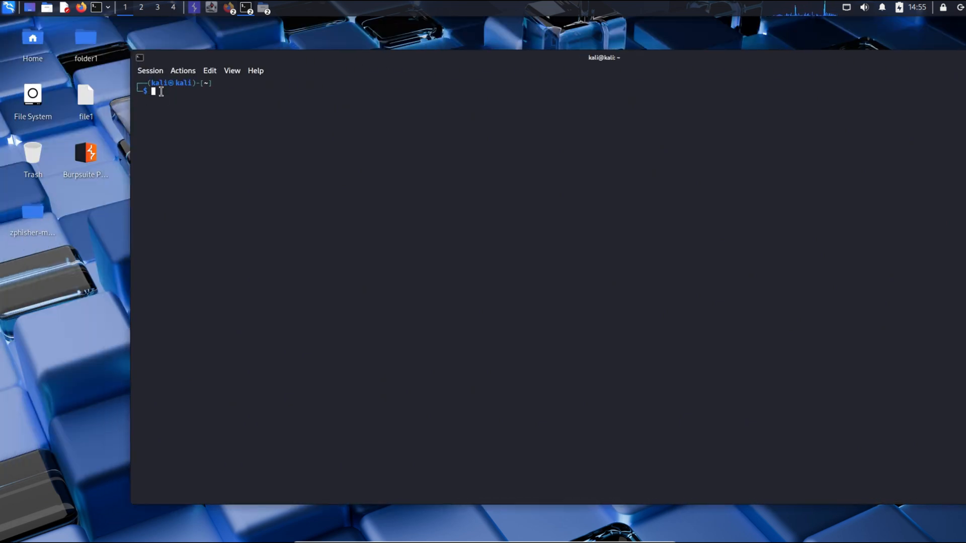
pyautogui.write('cd Desktop')
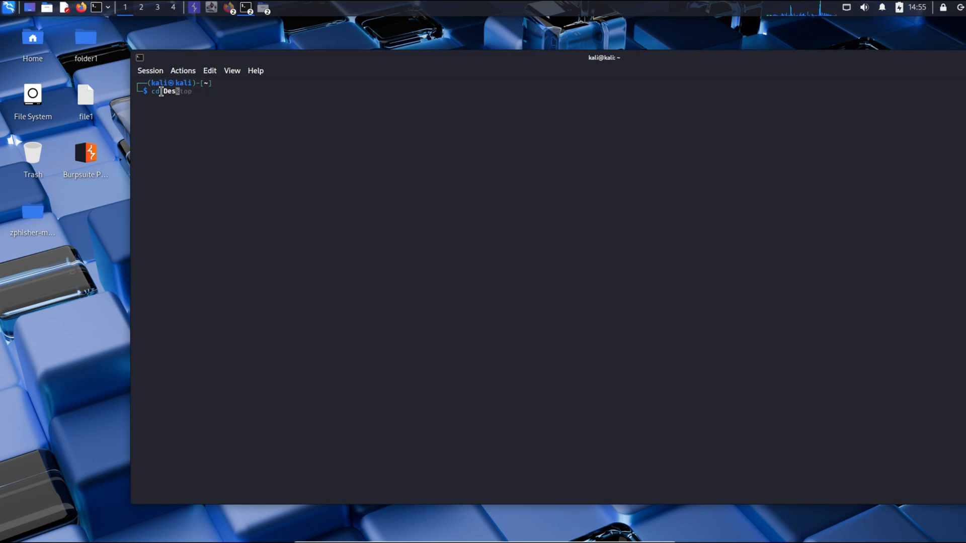
pyautogui.press('Return')
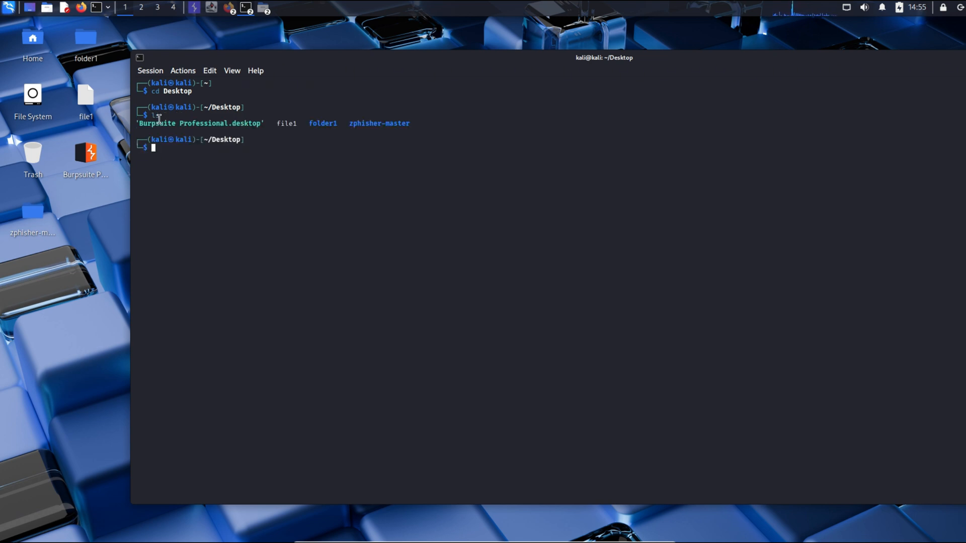
pyautogui.moveTo(362, 128)
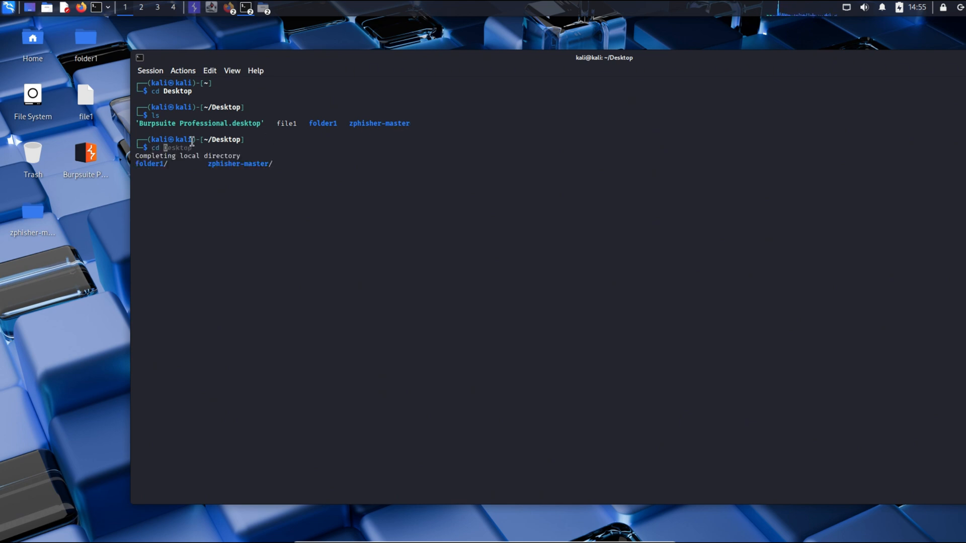
pyautogui.press('Tab')
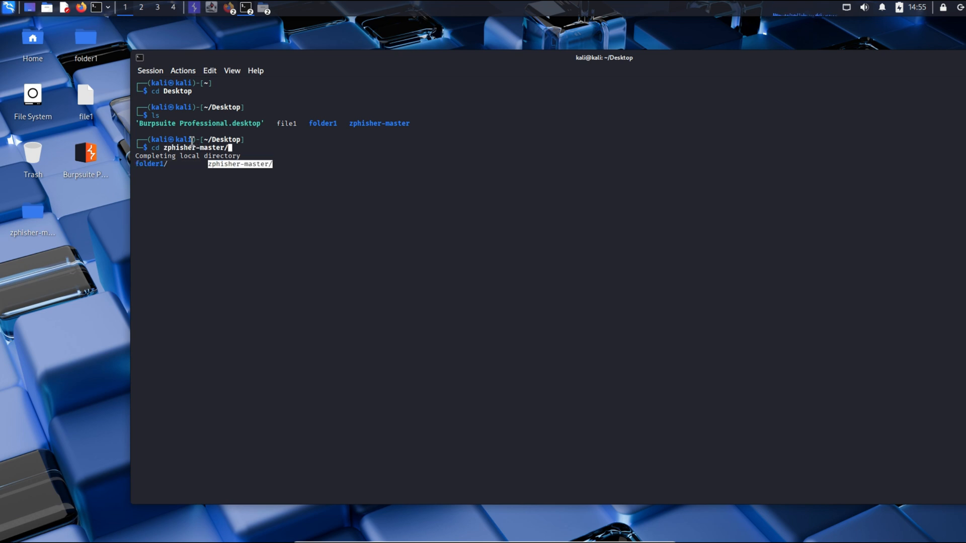
pyautogui.press('Tab')
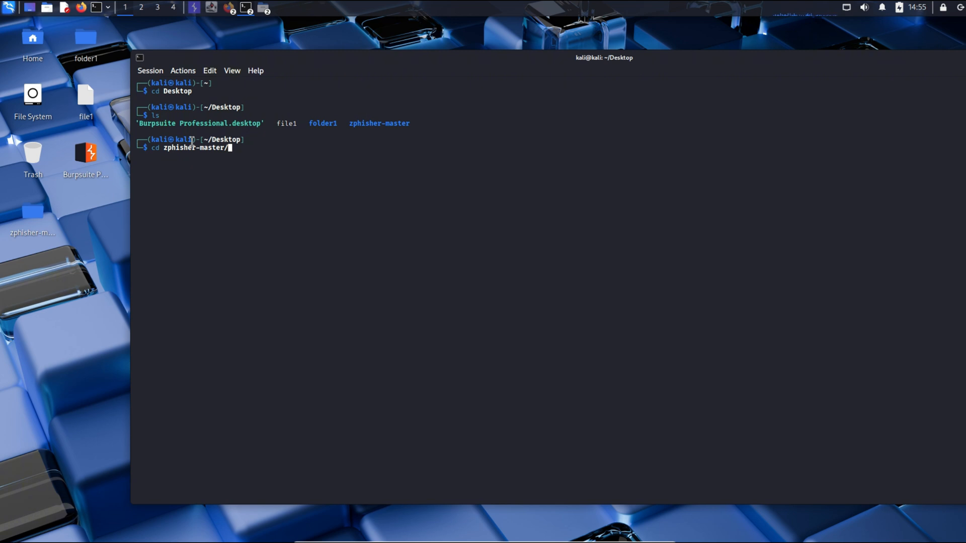
pyautogui.press('Return')
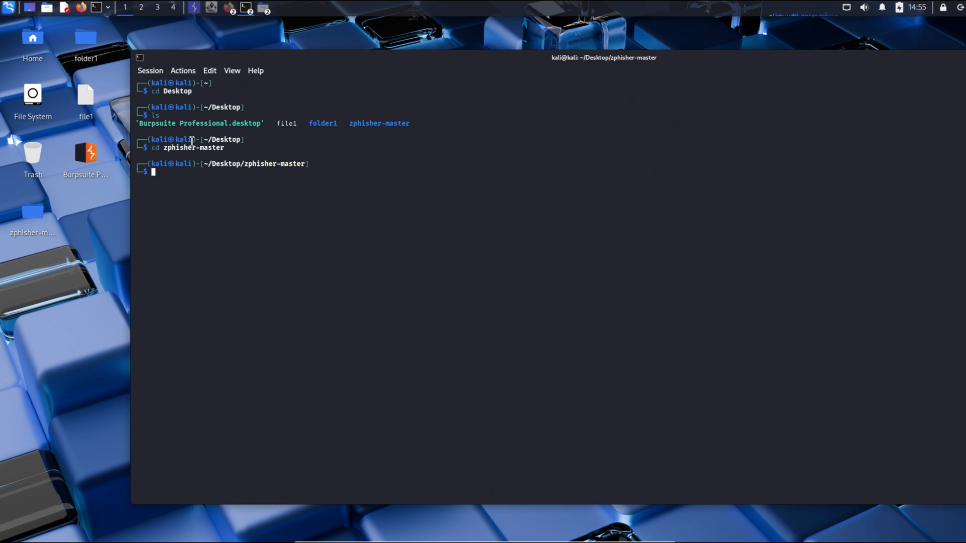
# List the zphisher-master contents and run bash zphisher.sh.
pyautogui.write('ls')
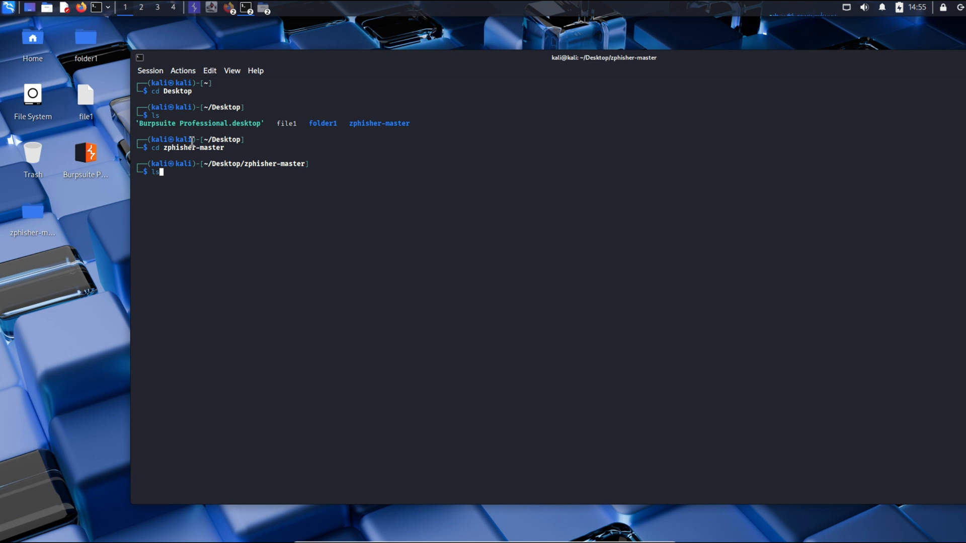
pyautogui.press('Return')
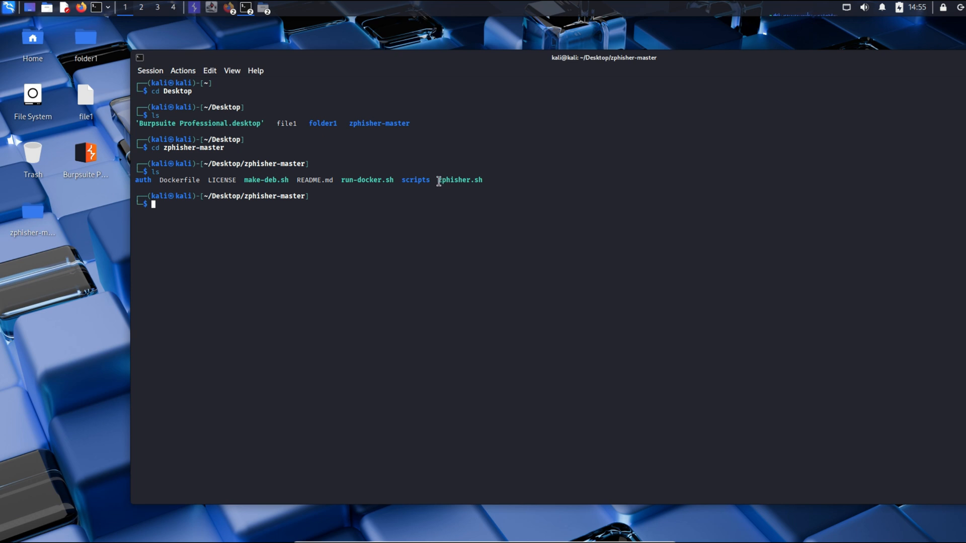
pyautogui.doubleClick(459, 180)
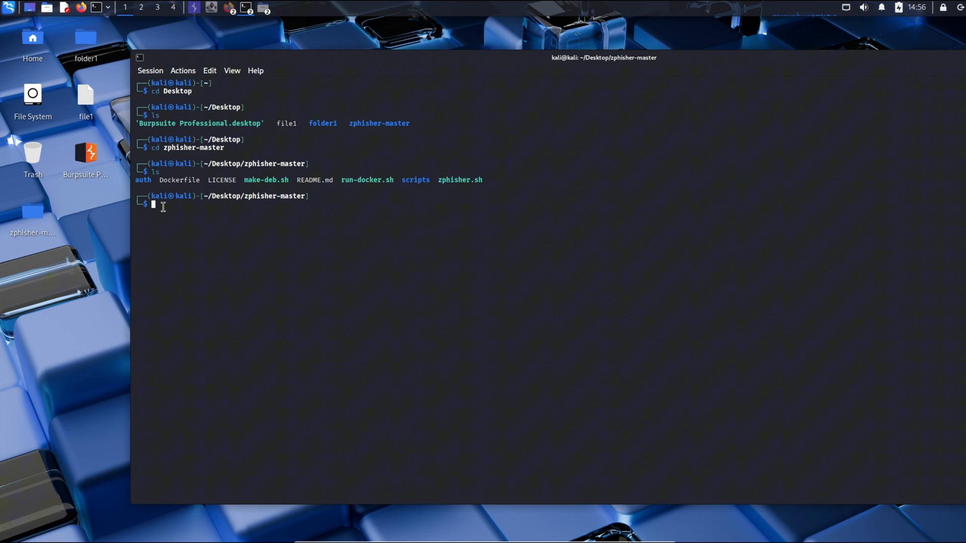
pyautogui.write('bash zphisher.sh')
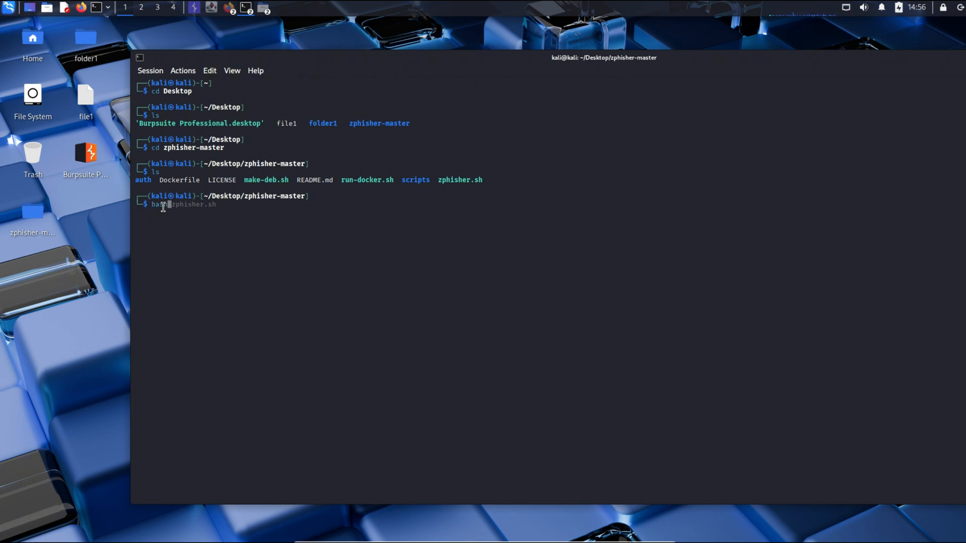
pyautogui.press('Tab')
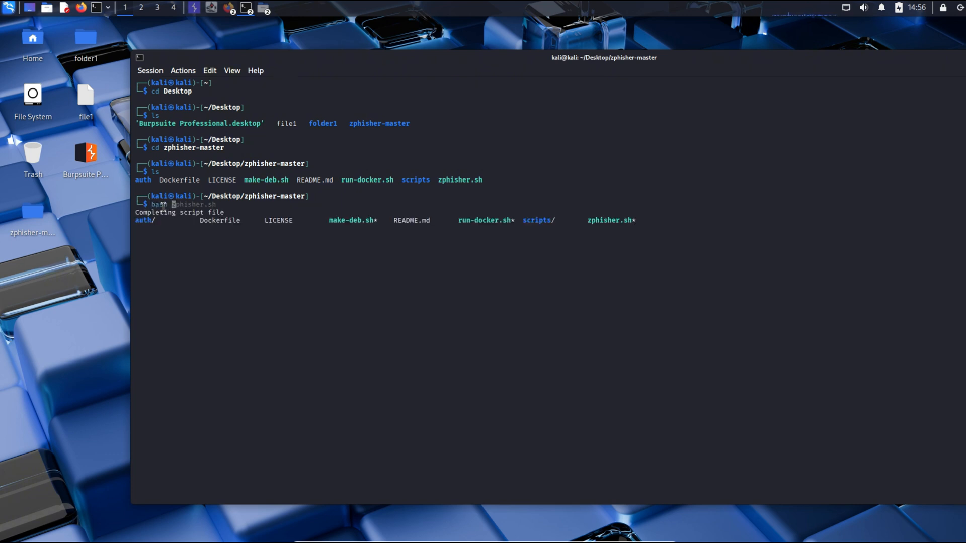
pyautogui.press('Tab')
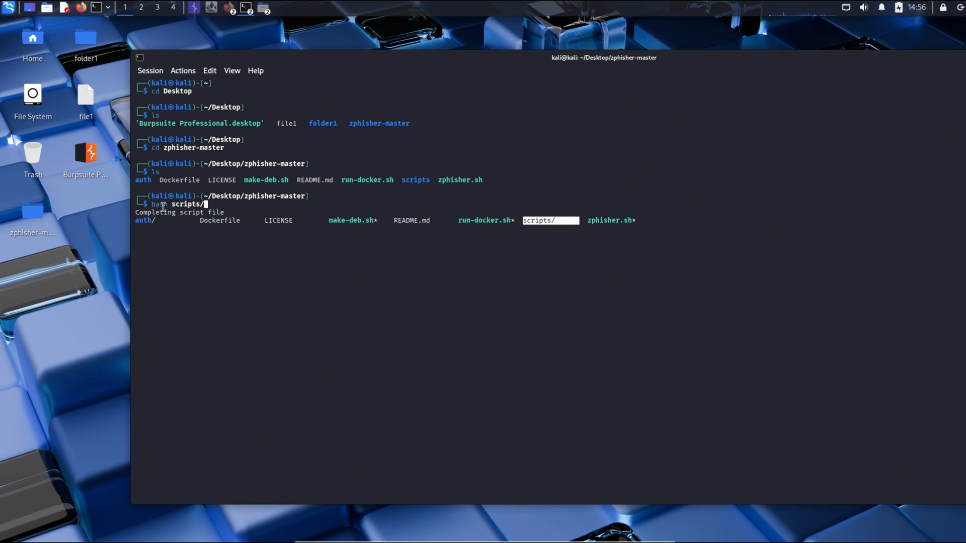
pyautogui.press('Tab')
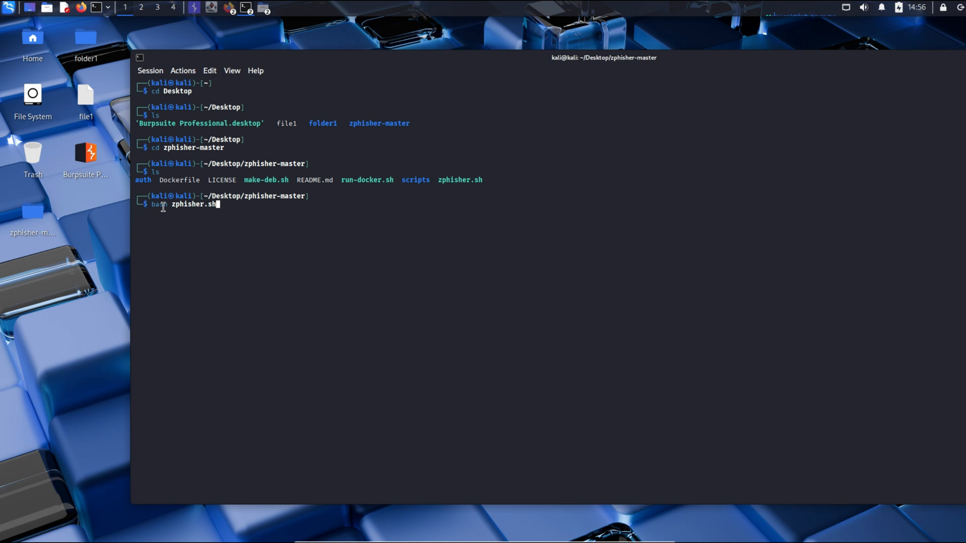
pyautogui.press('Return')
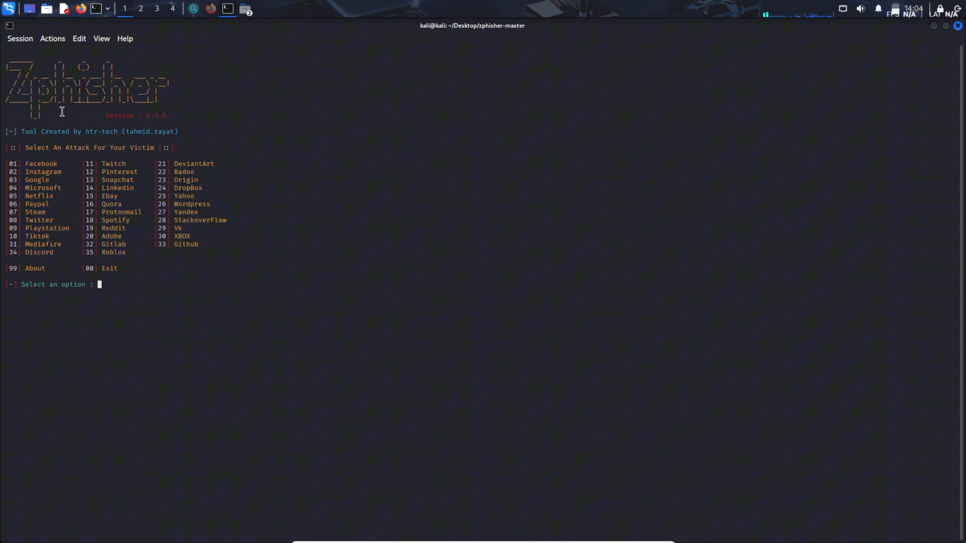
pyautogui.moveTo(237, 255)
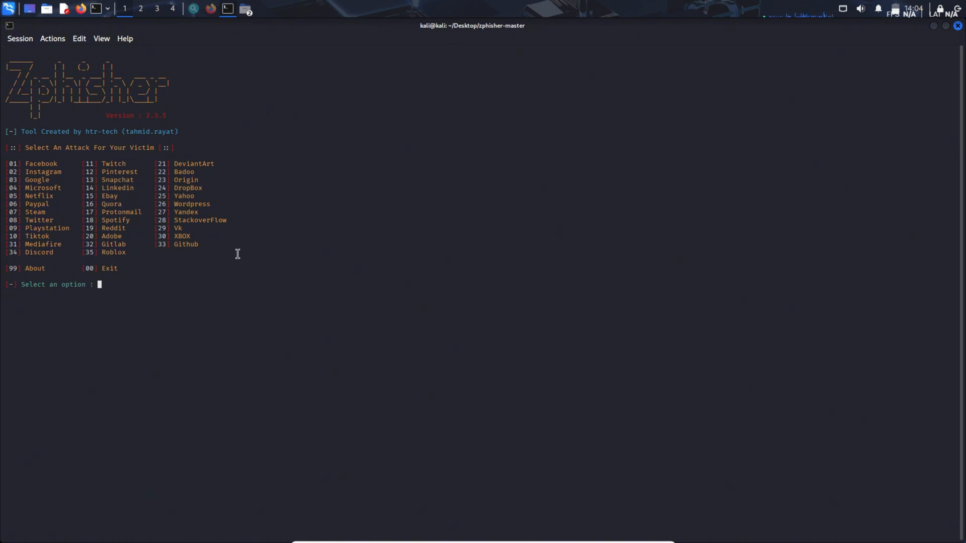
pyautogui.moveTo(15, 170)
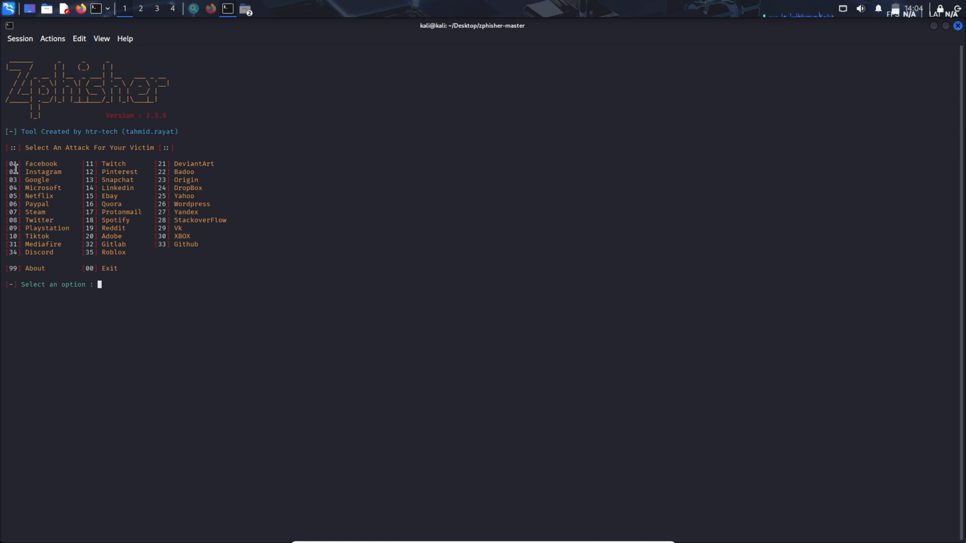
pyautogui.moveTo(113, 288)
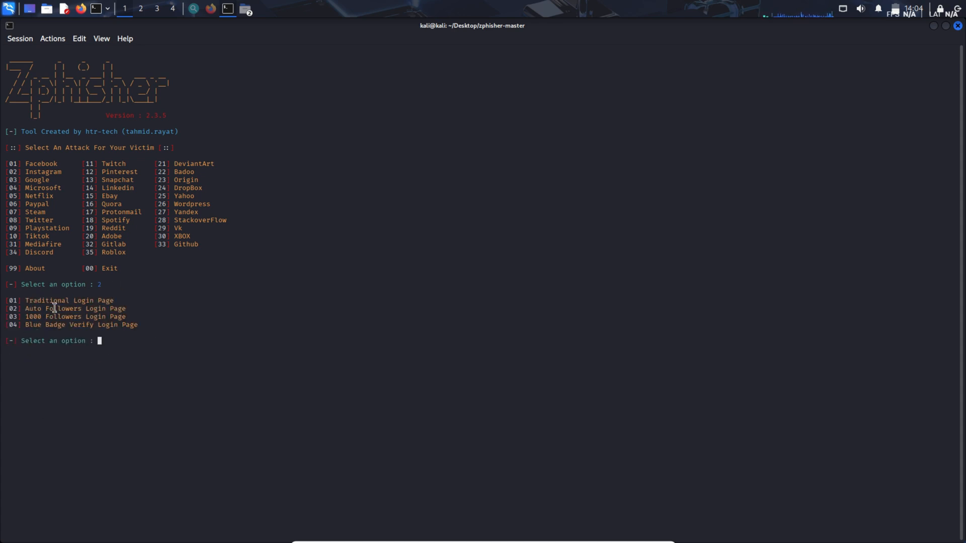
pyautogui.moveTo(114, 308)
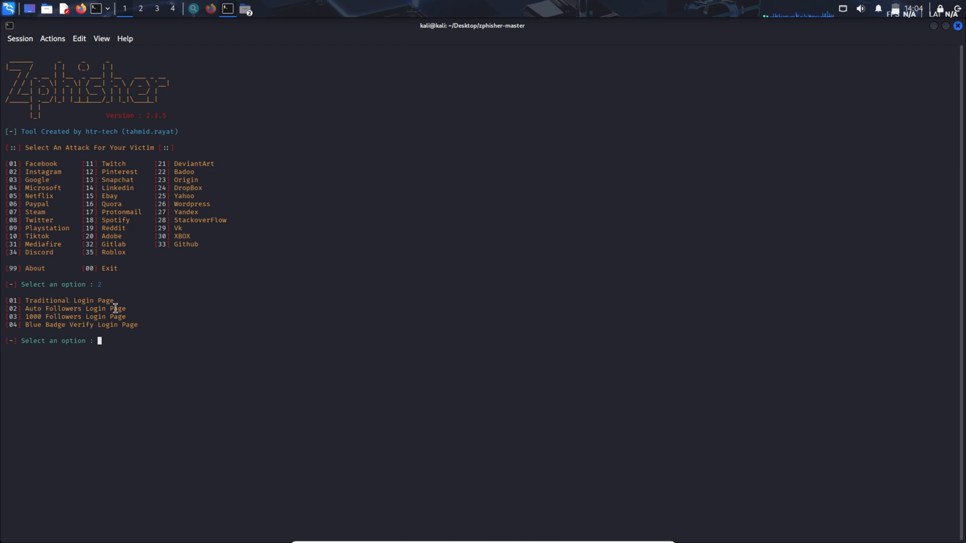
pyautogui.moveTo(134, 321)
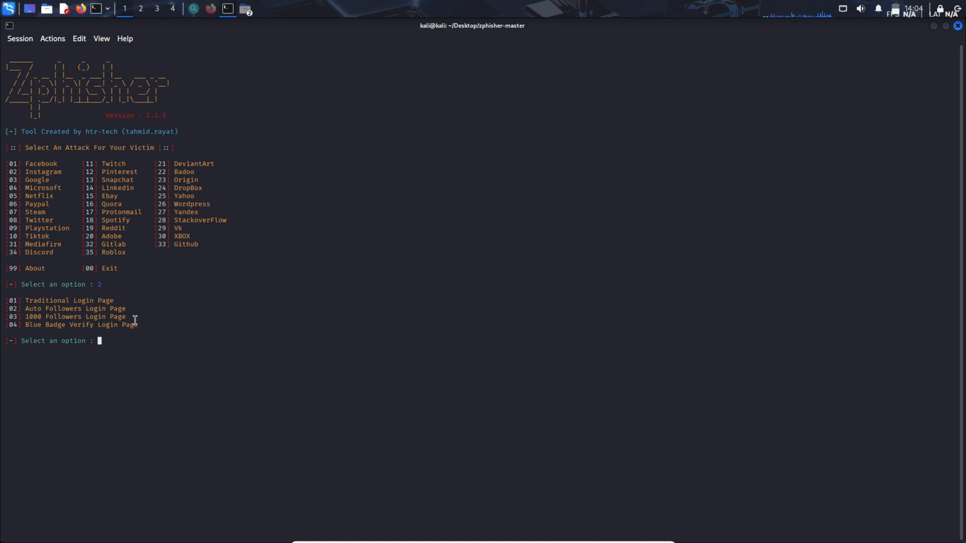
pyautogui.moveTo(138, 331)
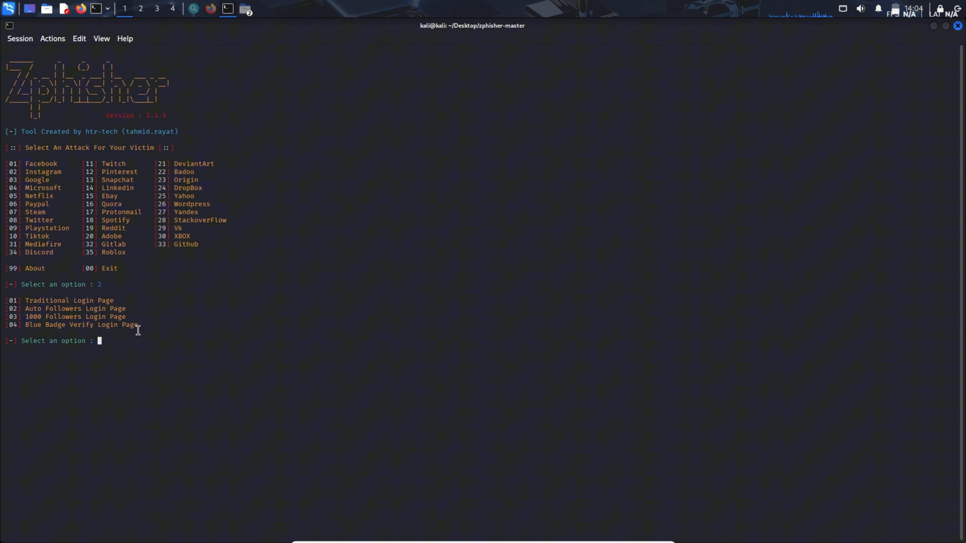
pyautogui.moveTo(117, 300)
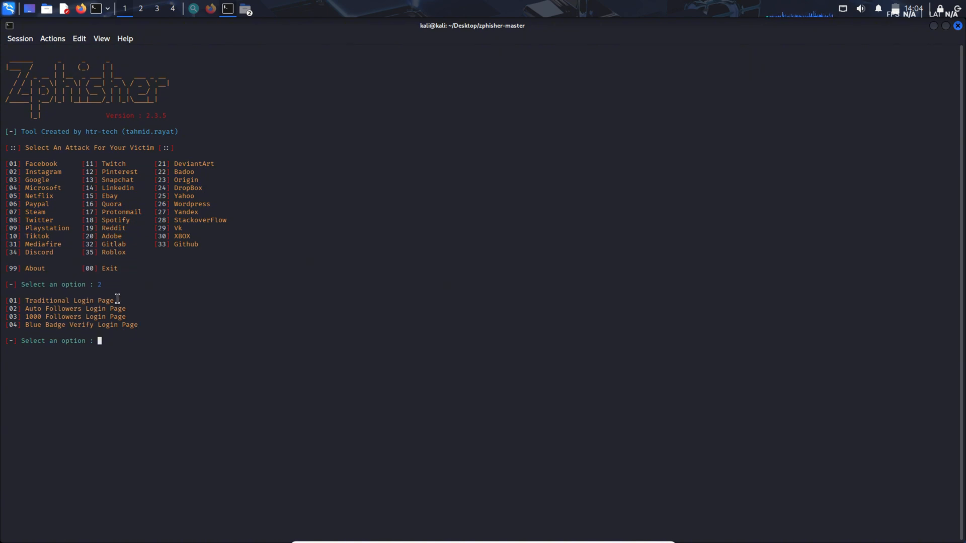
pyautogui.moveTo(393, 126)
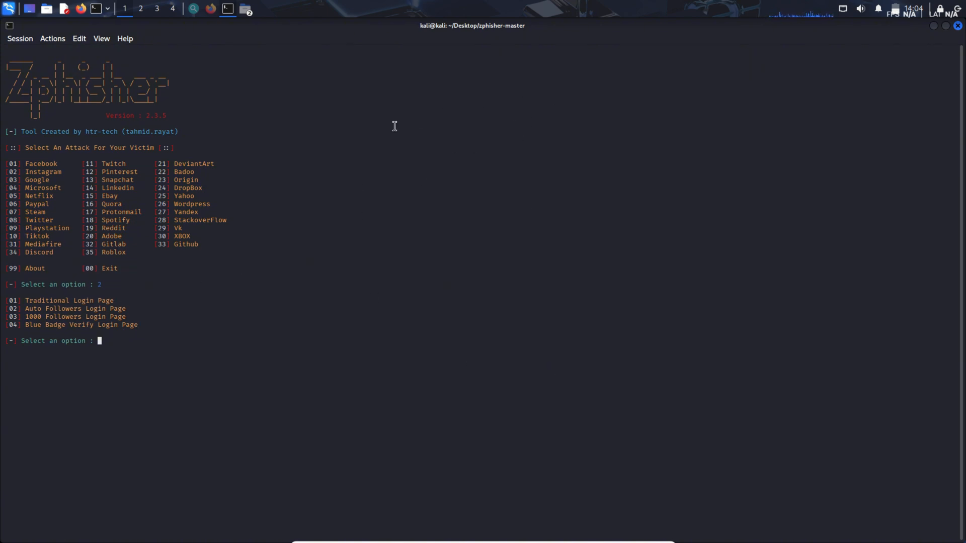
pyautogui.moveTo(129, 309)
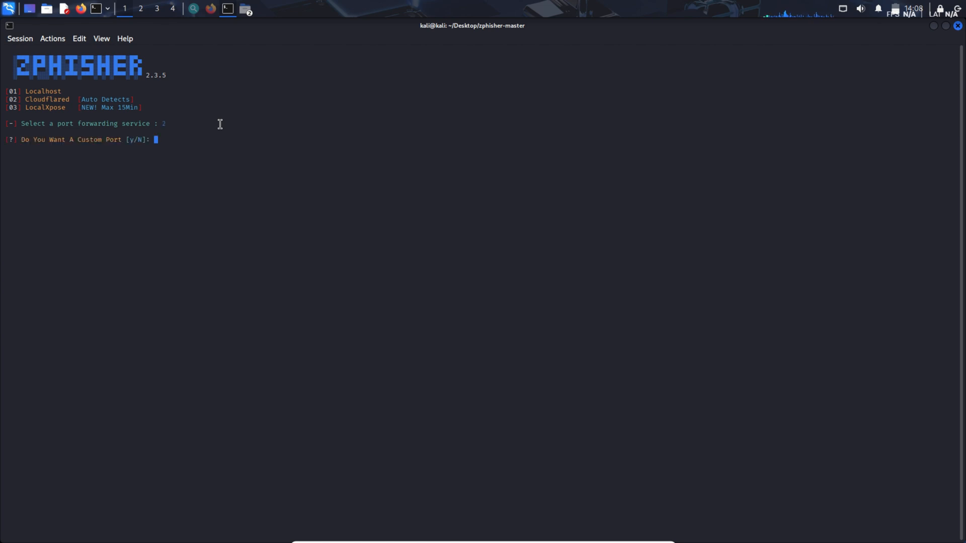
# Decline a custom port and keep the default unmasked Cloudflared link.
pyautogui.write('n')
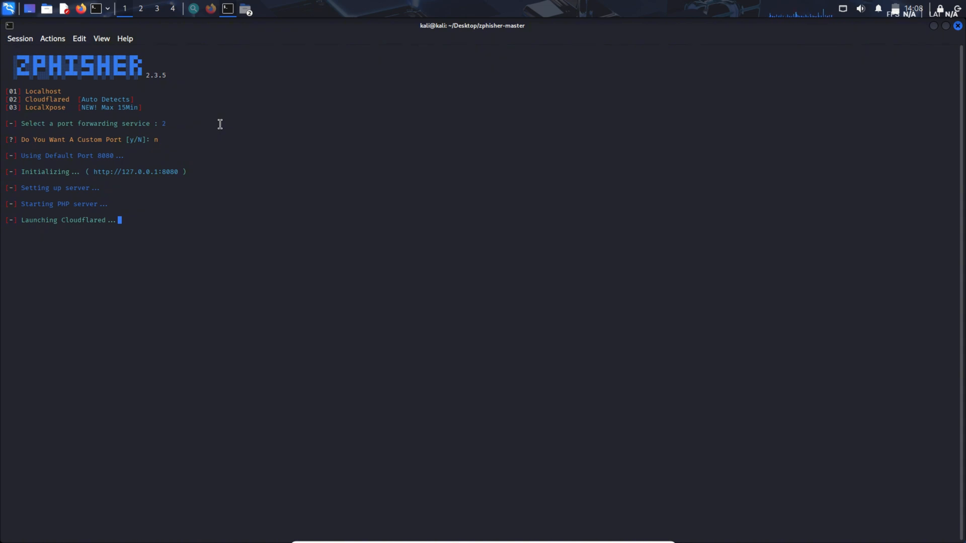
pyautogui.press('Return')
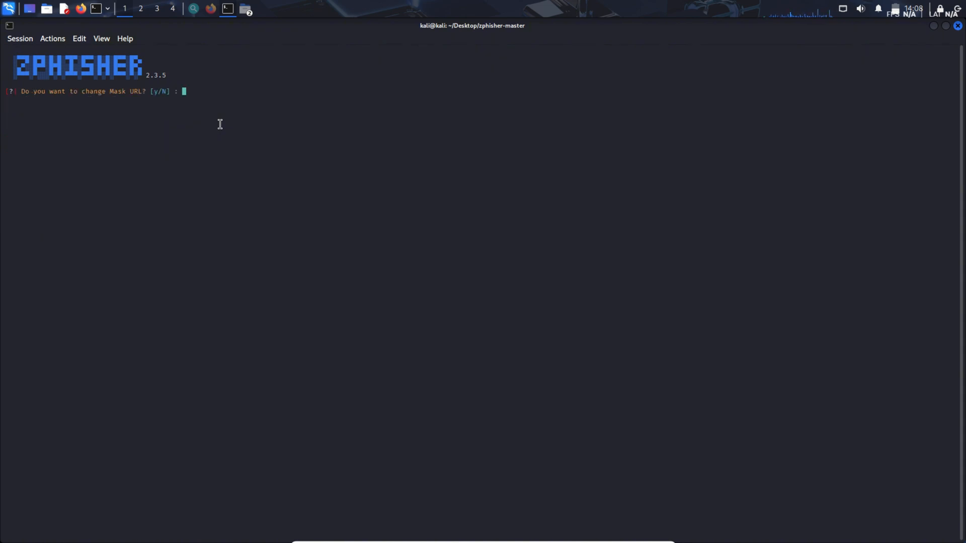
pyautogui.press('Return')
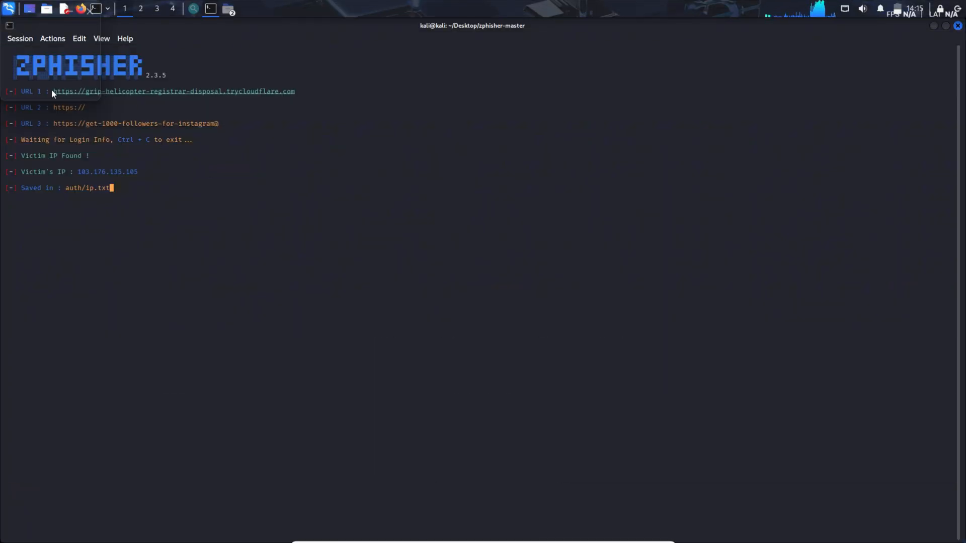
pyautogui.moveTo(123, 91)
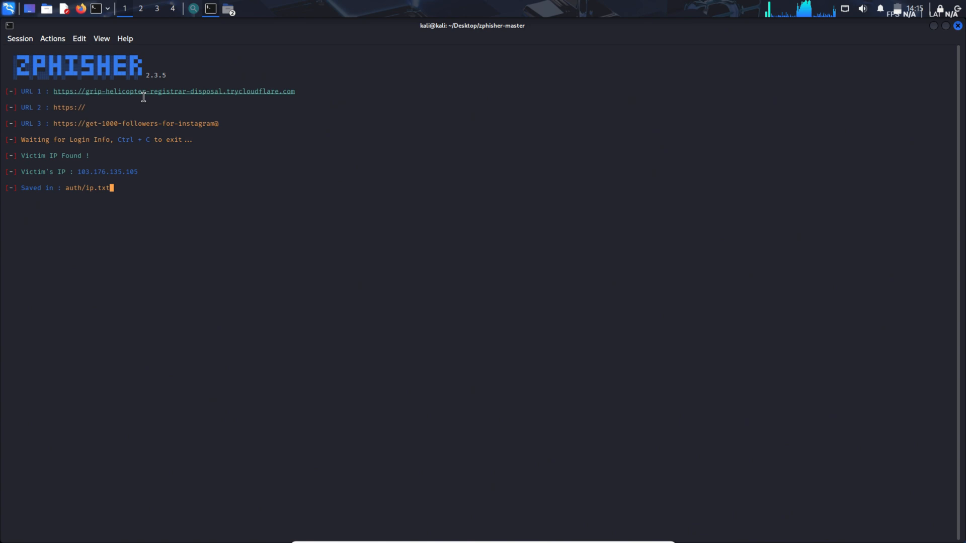
# Open the trycloudflare page and submit the test login 'thingylea' with a password.
pyautogui.click(173, 91)
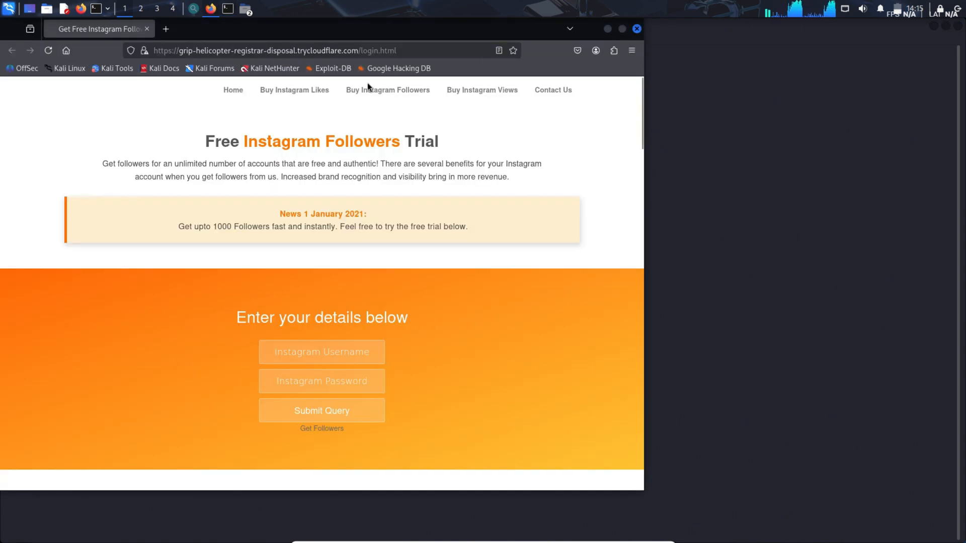
pyautogui.click(321, 352)
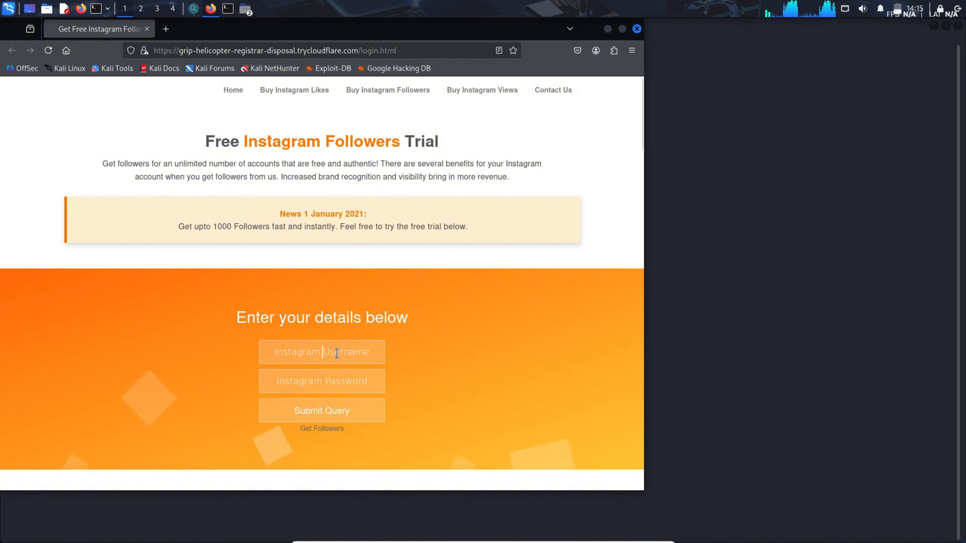
pyautogui.write('thingylearn')
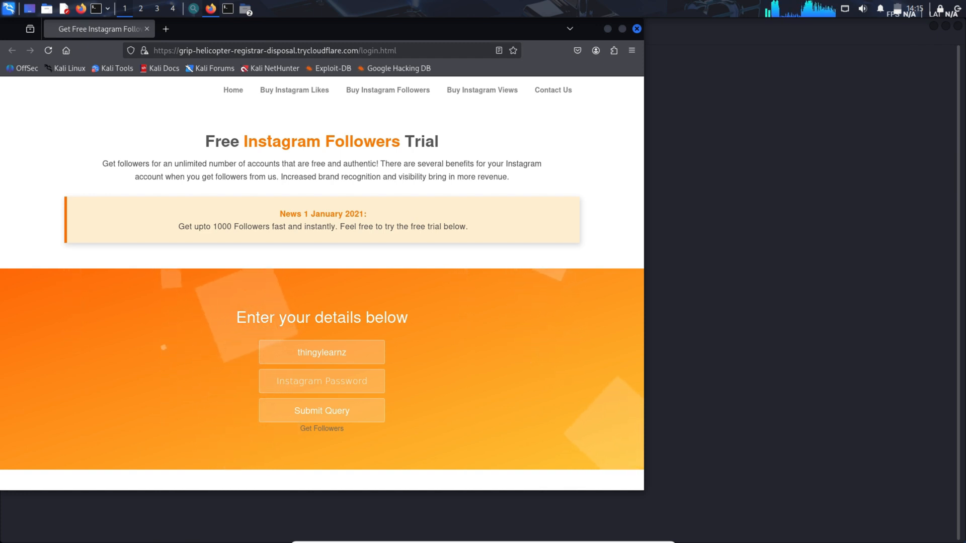
pyautogui.write('z')
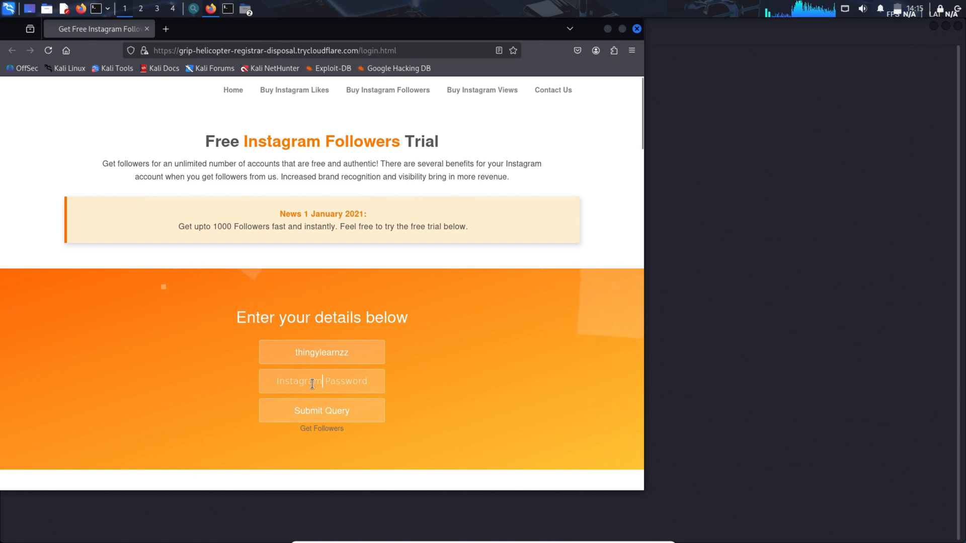
pyautogui.write('password')
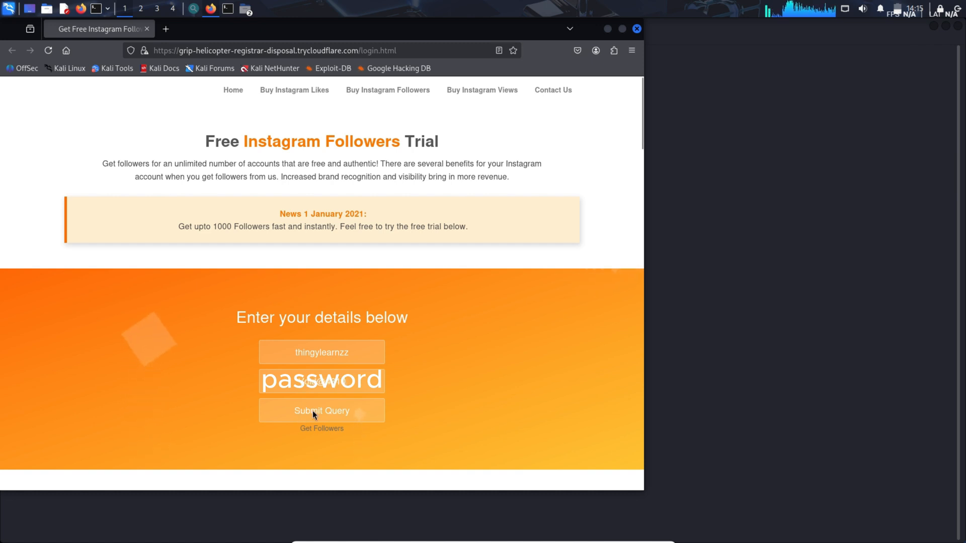
pyautogui.click(321, 411)
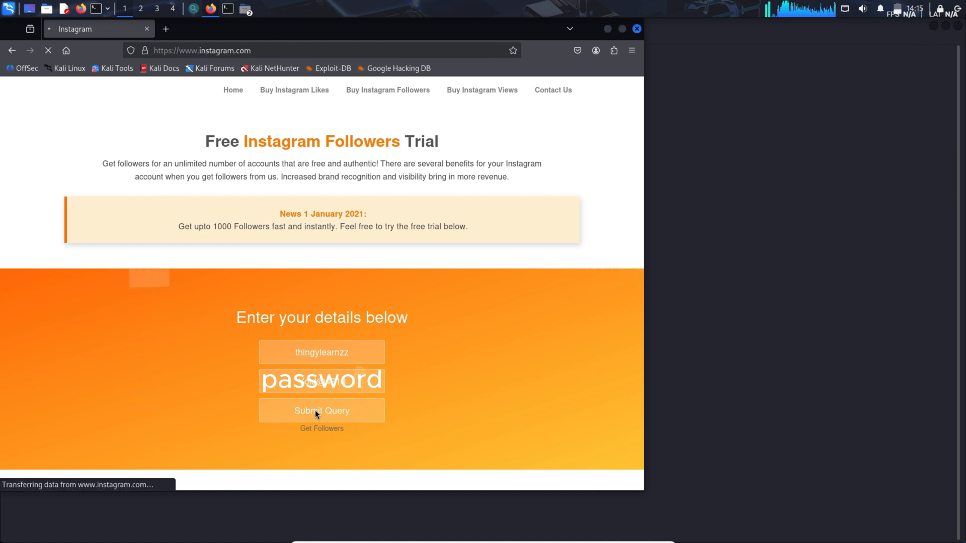
pyautogui.click(321, 411)
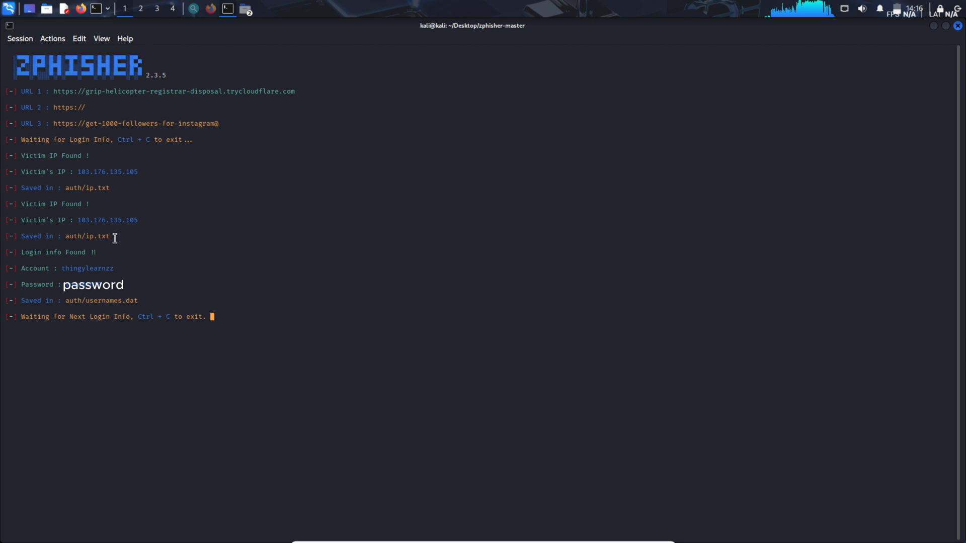
# Return to the zphisher terminal to view the Login info Found output.
pyautogui.doubleClick(86, 268)
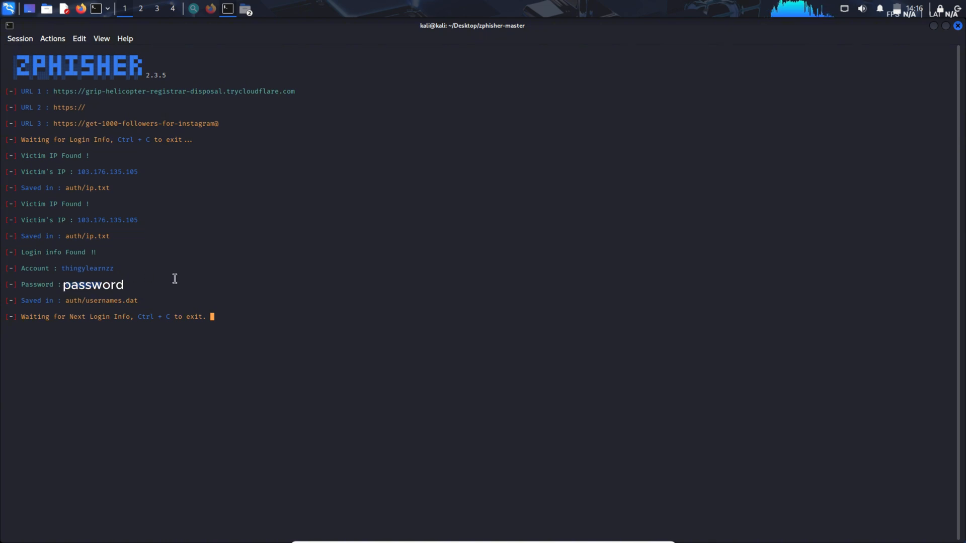
pyautogui.moveTo(384, 300)
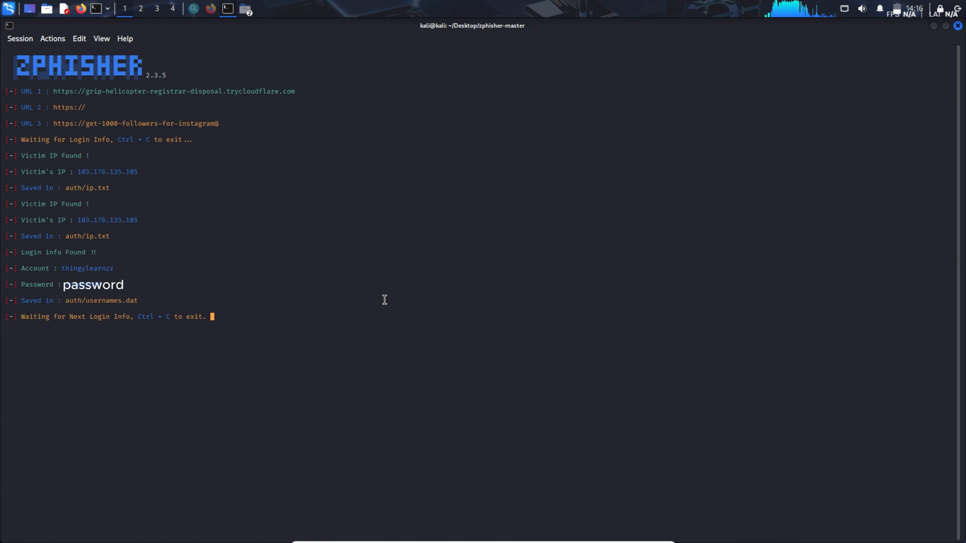
pyautogui.moveTo(616, 507)
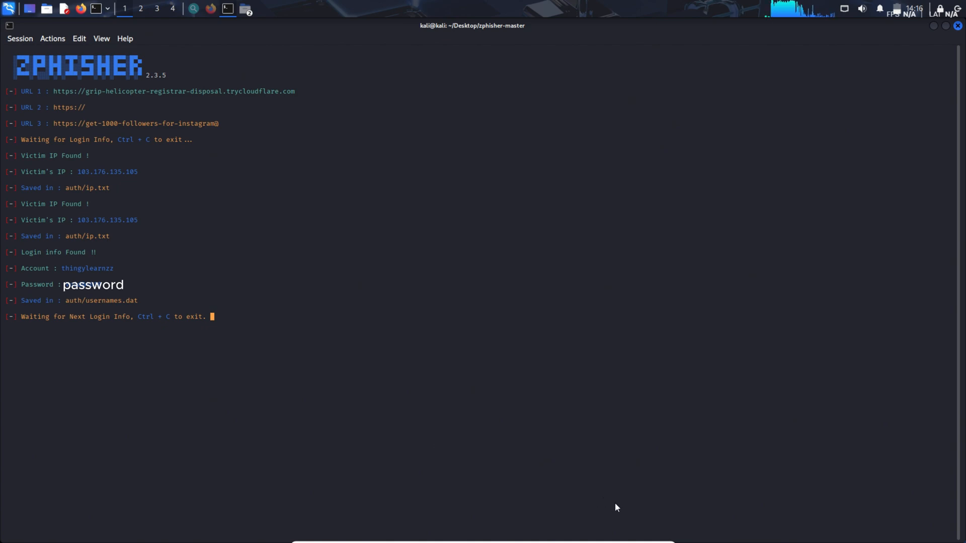